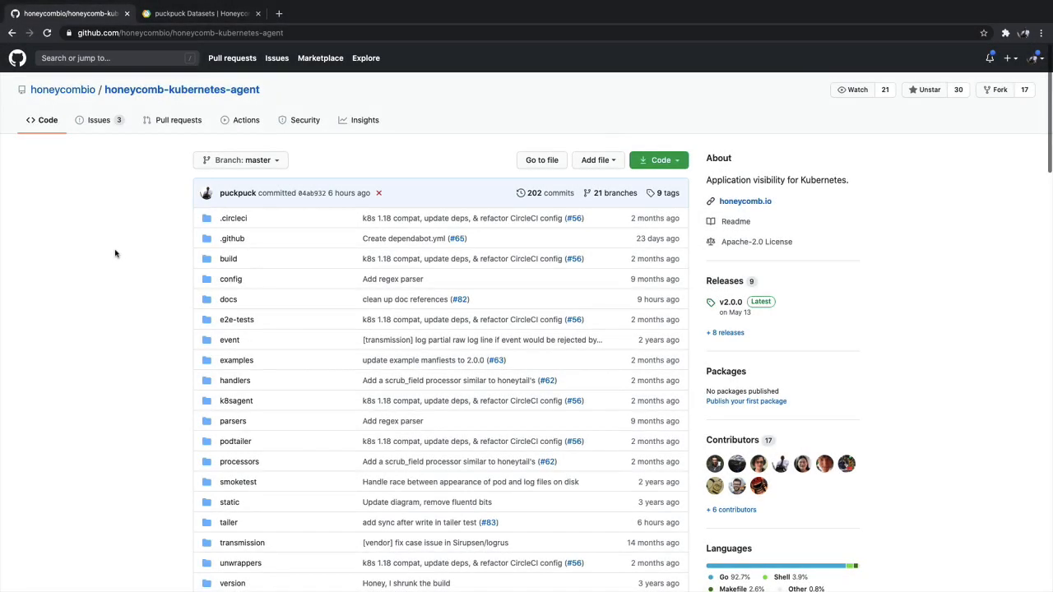
mouse_move(122, 254)
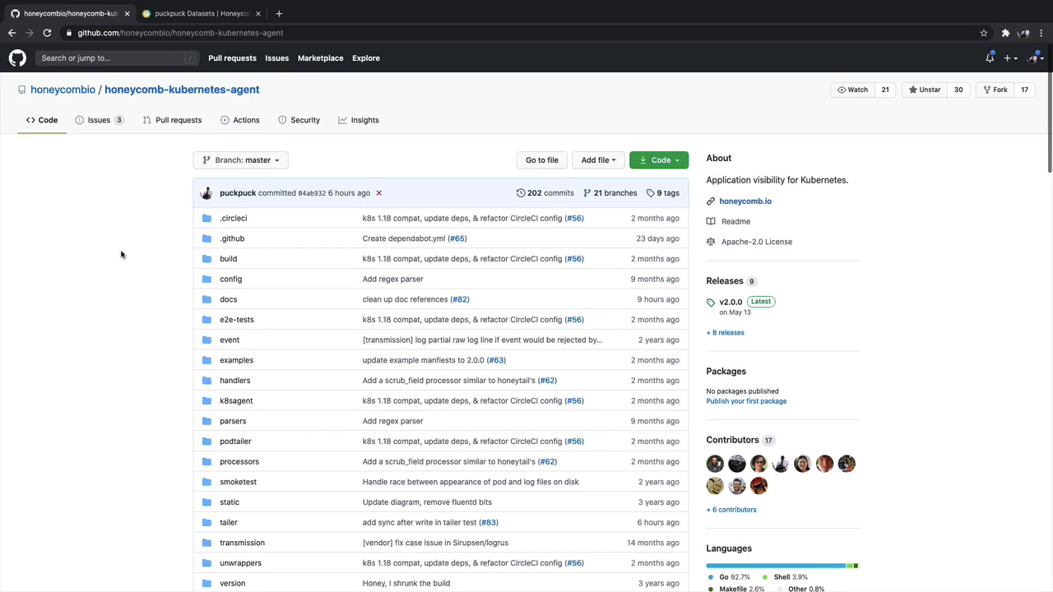
- Open configuration-reference.md from the honeycomb-kubernetes-agent repository's docs folder
scroll("down", 3)
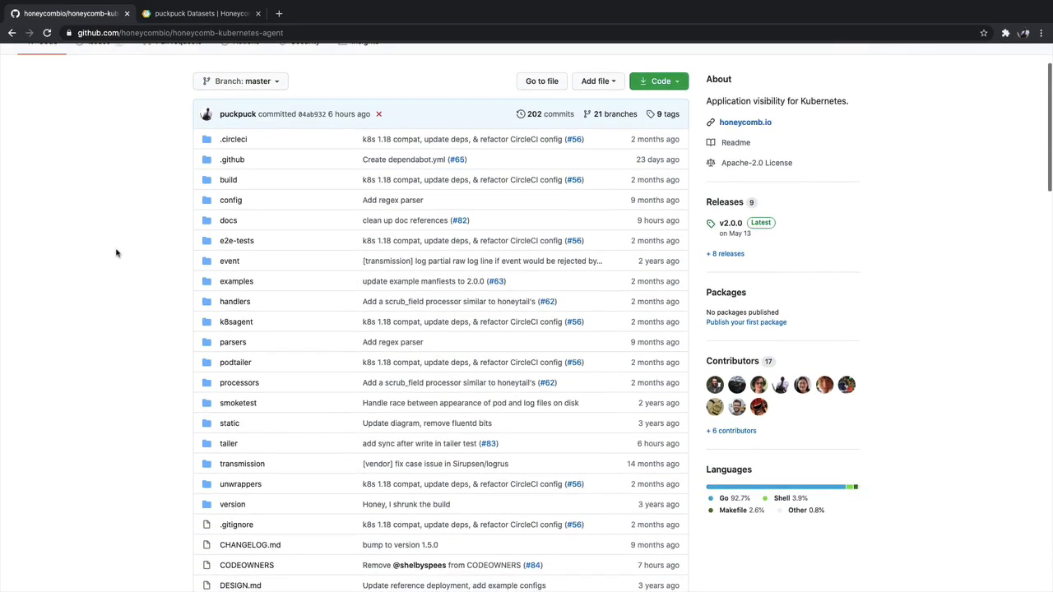
mouse_move(227, 220)
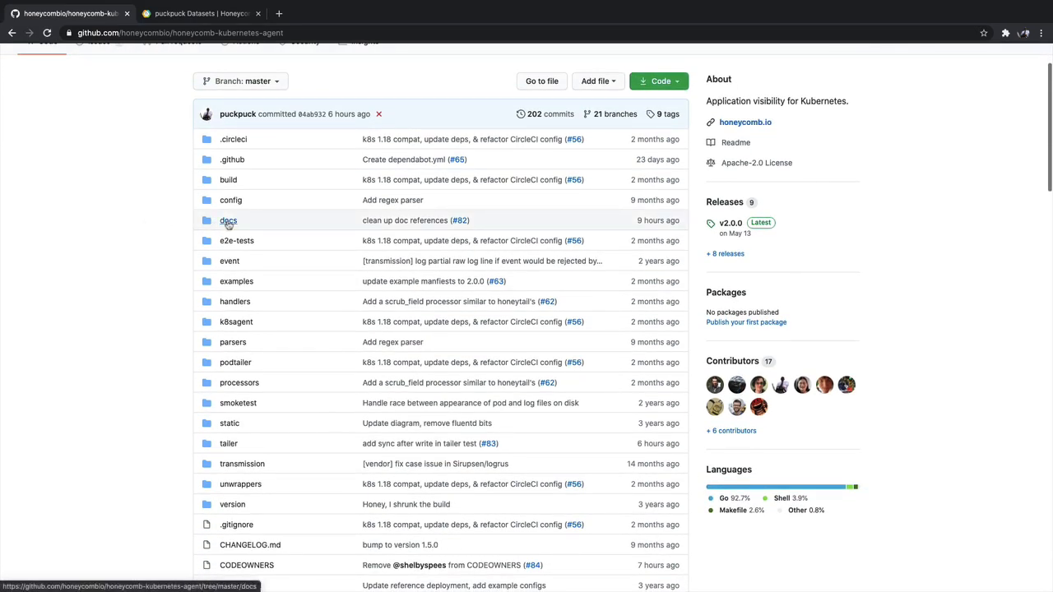
left_click(227, 221)
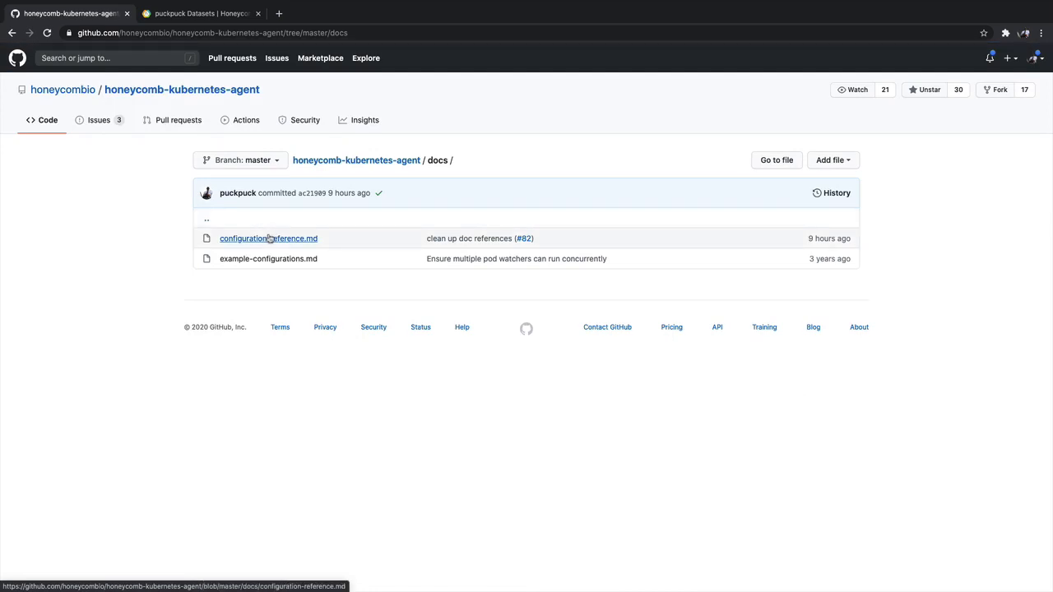
mouse_move(268, 258)
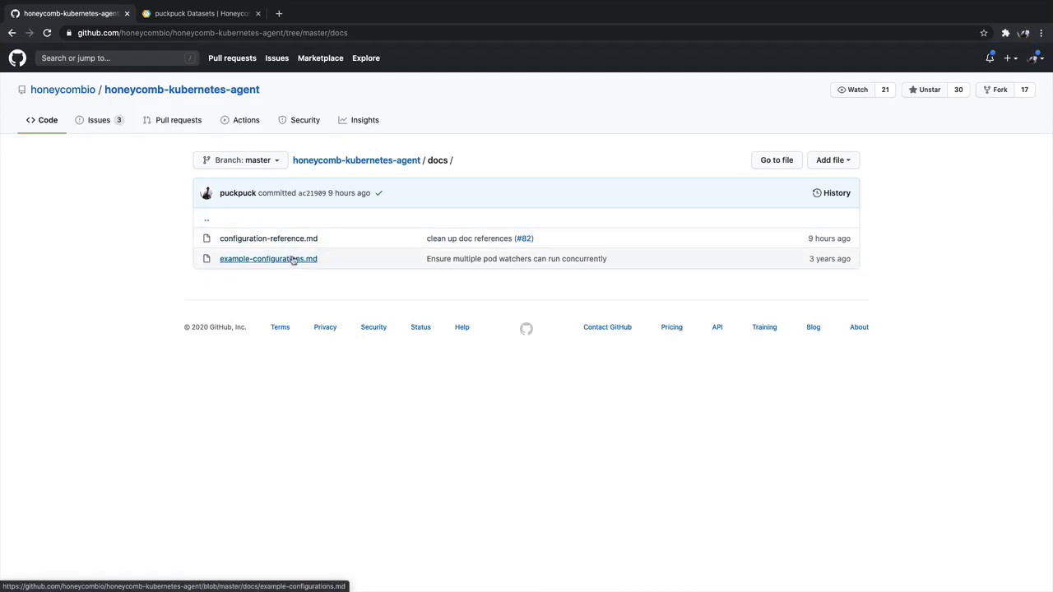
left_click(269, 237)
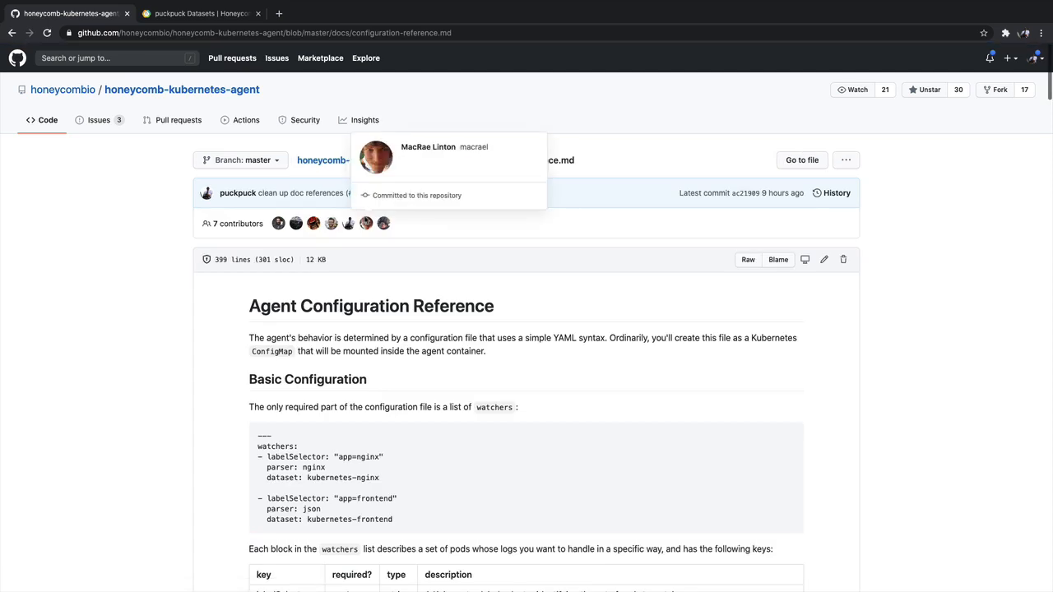
mouse_move(369, 244)
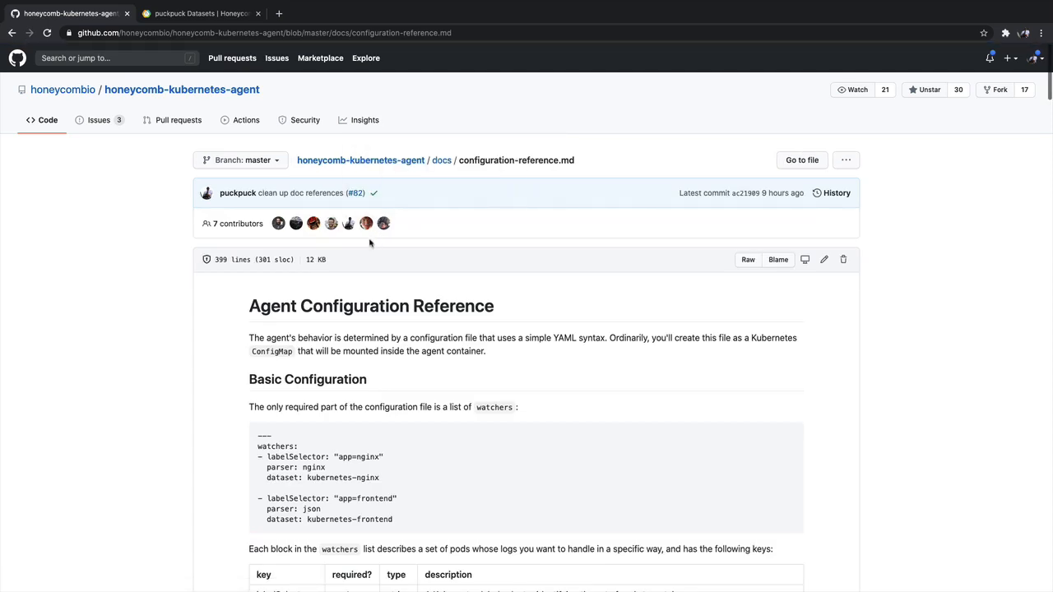
scroll("down", 3)
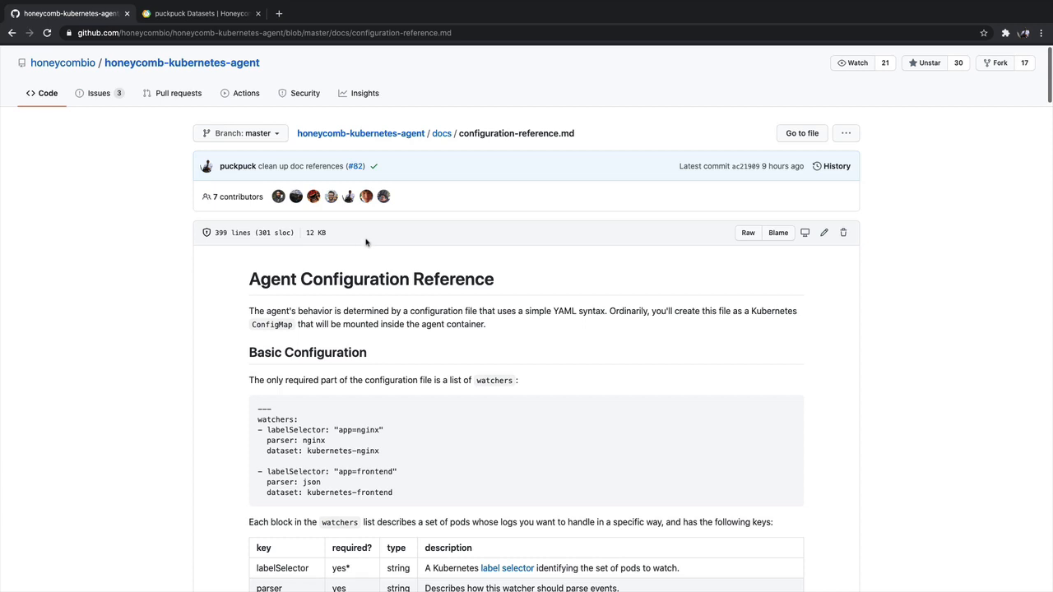
mouse_move(342, 234)
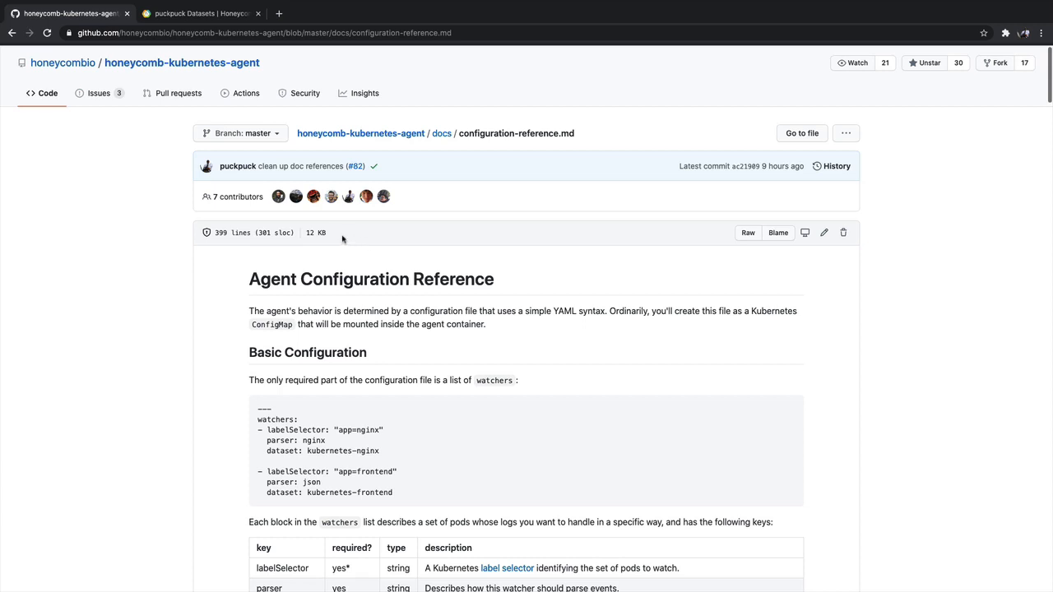
mouse_move(140, 215)
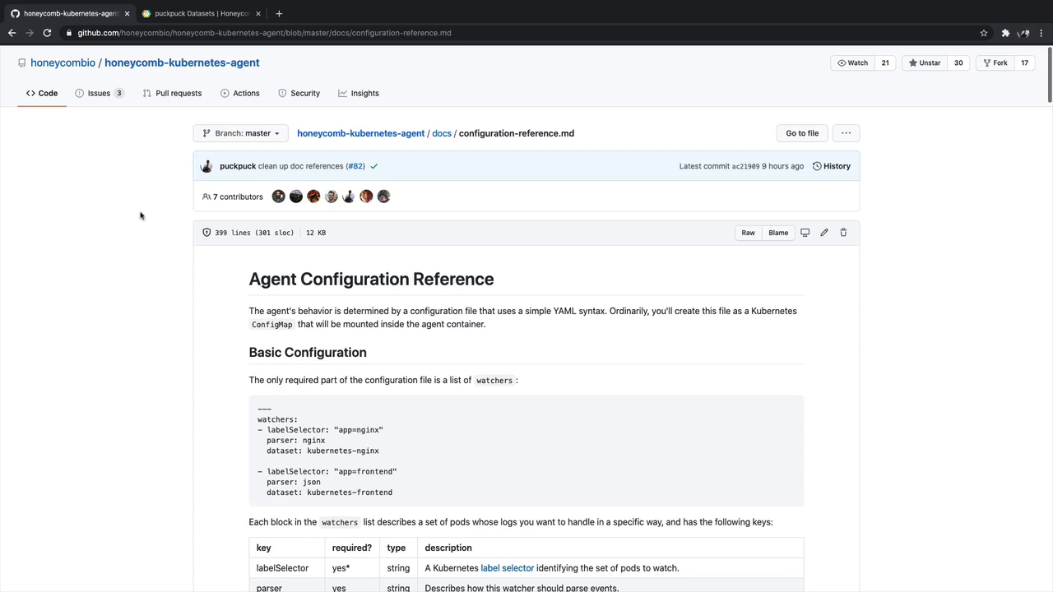
- Run the suggested CPU use by pod query on the kubernetes-resource-metrics dataset
left_click(201, 13)
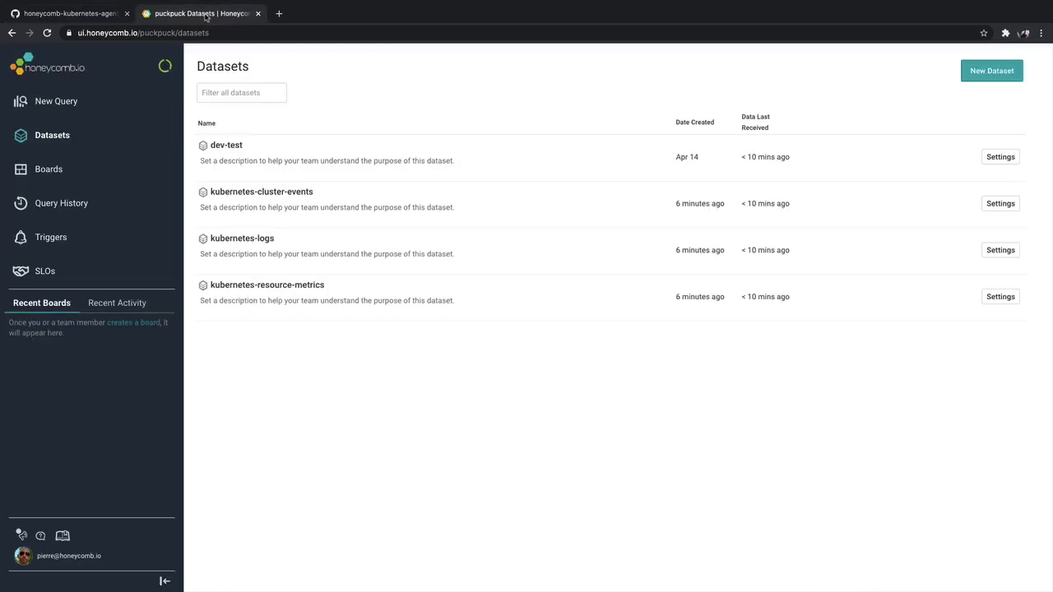
mouse_move(398, 376)
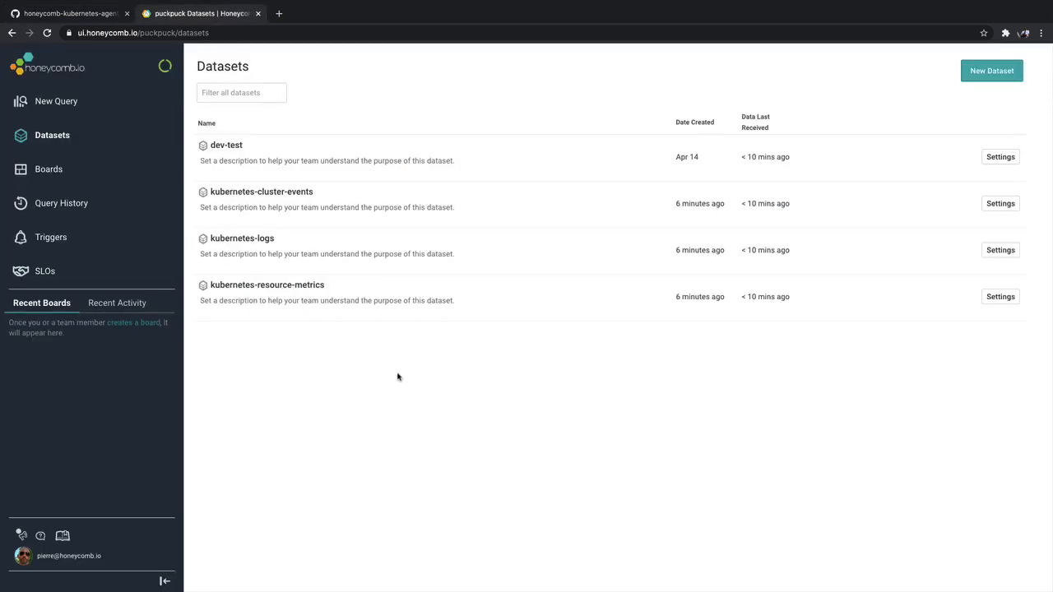
mouse_move(372, 369)
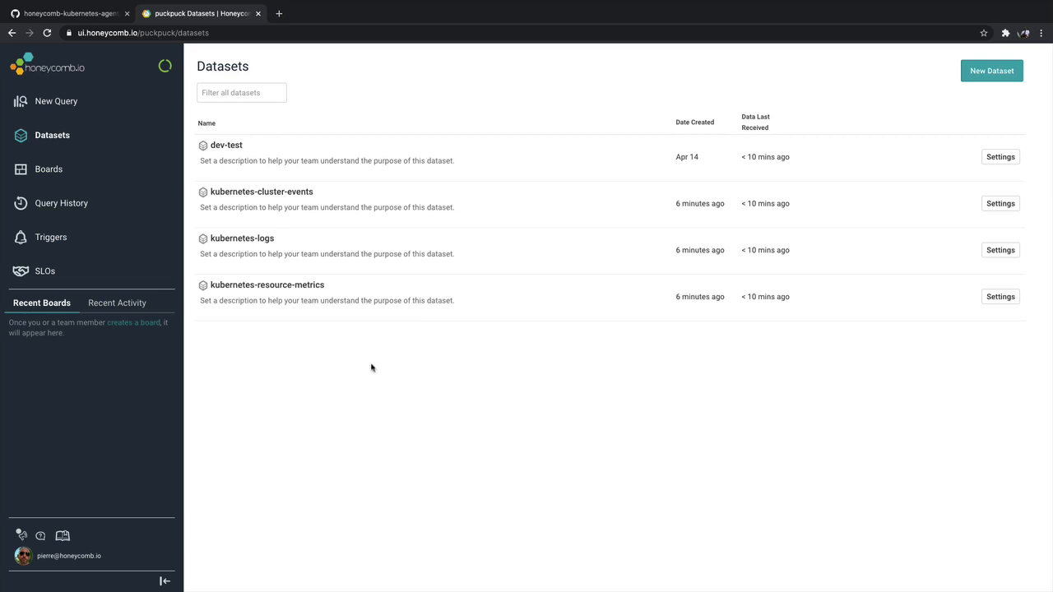
mouse_move(242, 237)
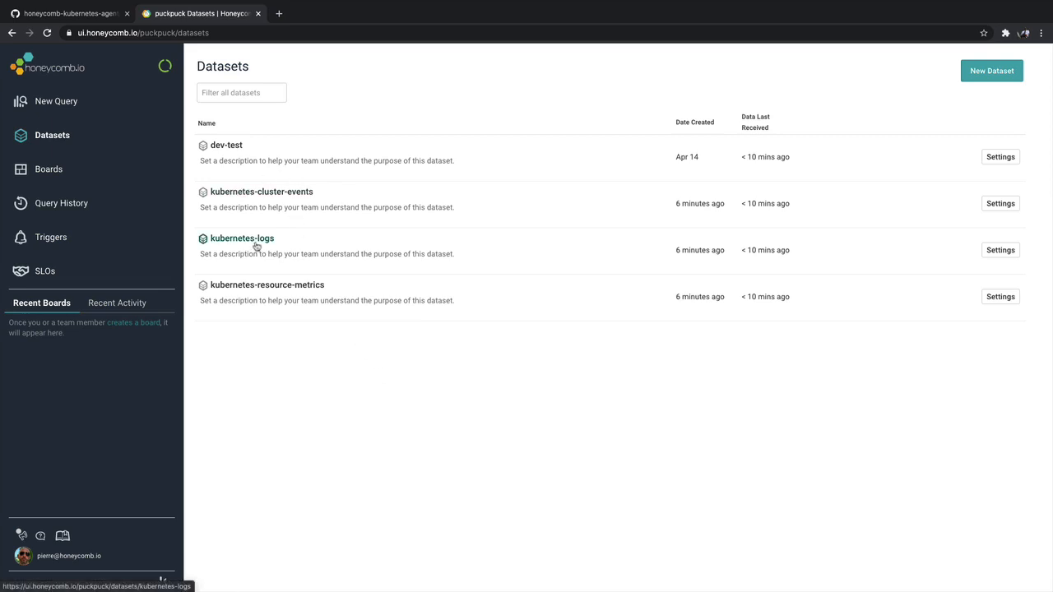
mouse_move(263, 290)
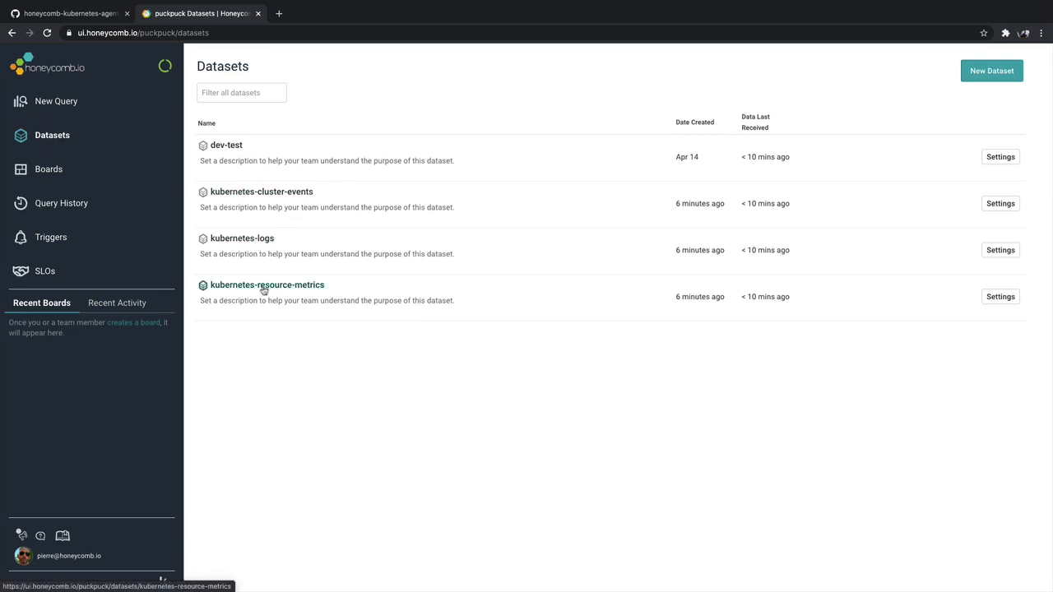
left_click(267, 284)
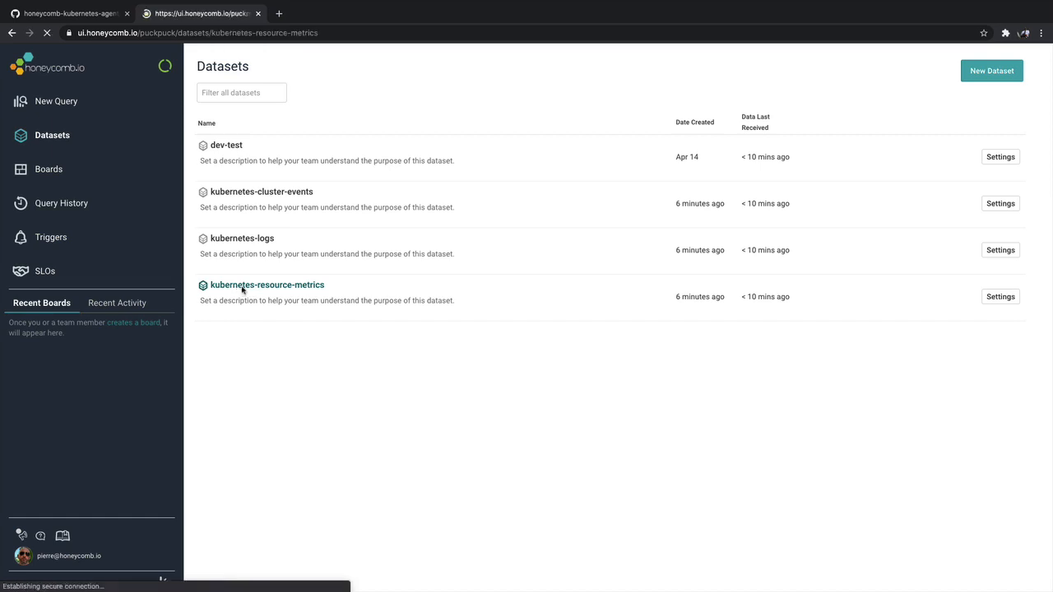
left_click(267, 285)
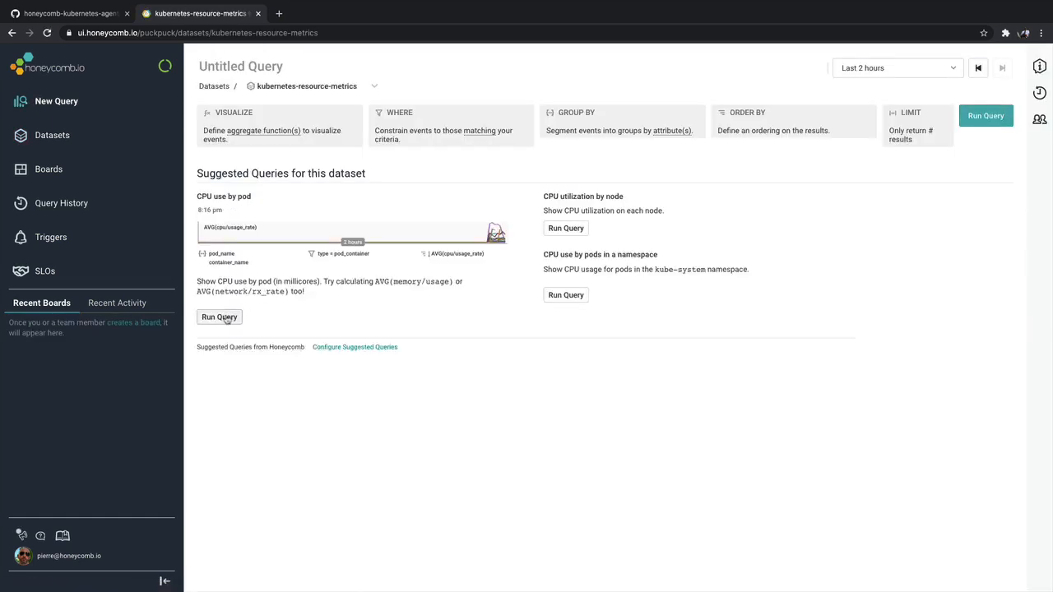
left_click(219, 316)
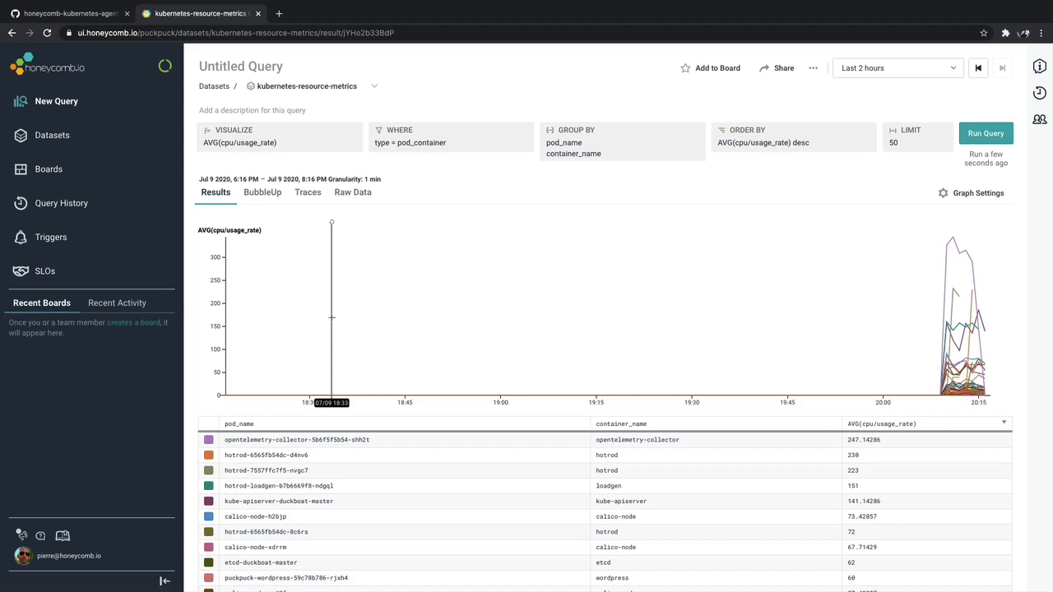